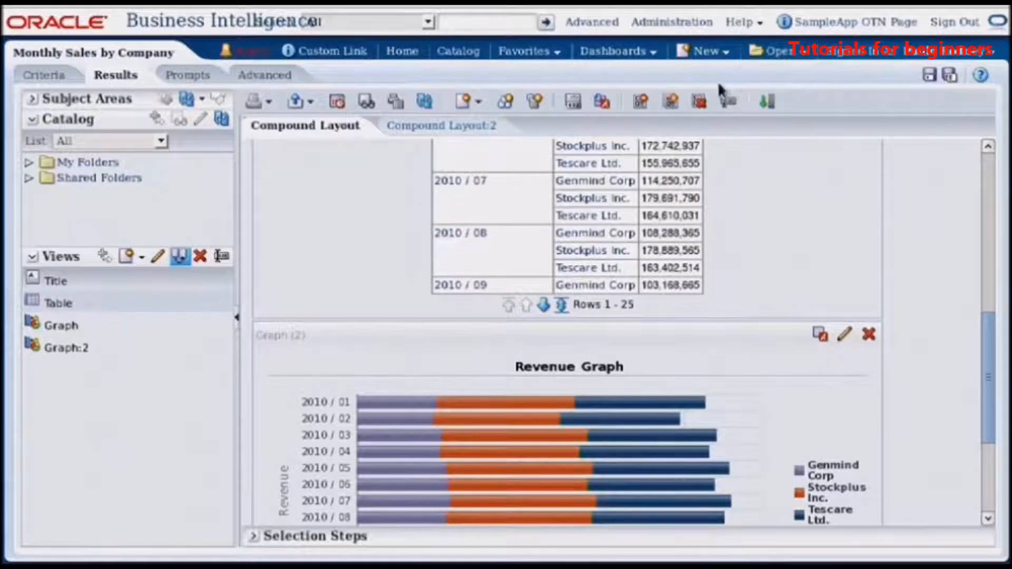
- Create a new analysis on the Sample Sales subject area
{"action": "left_click", "coordinate": [703, 51]}
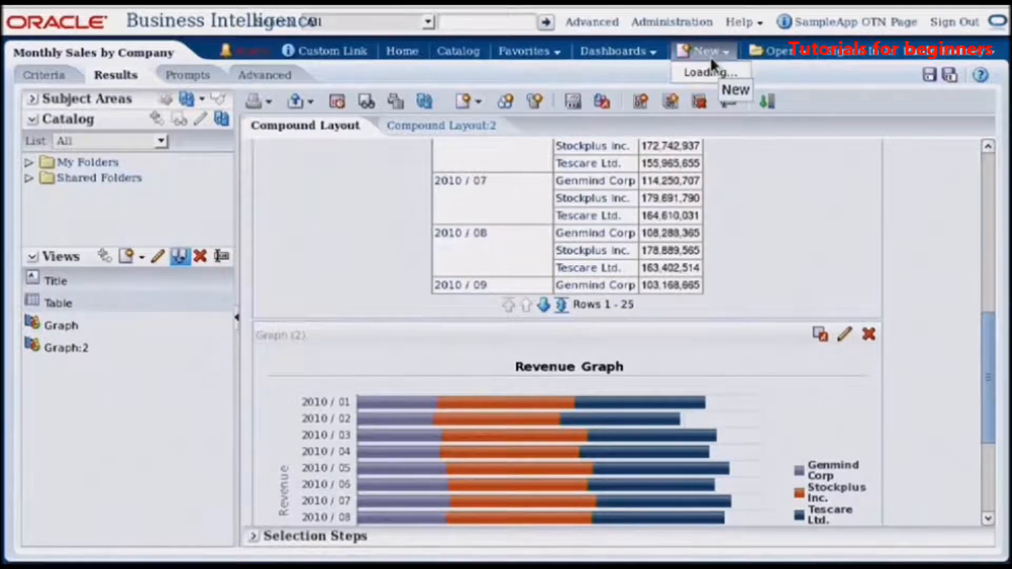
{"action": "left_click", "coordinate": [702, 51]}
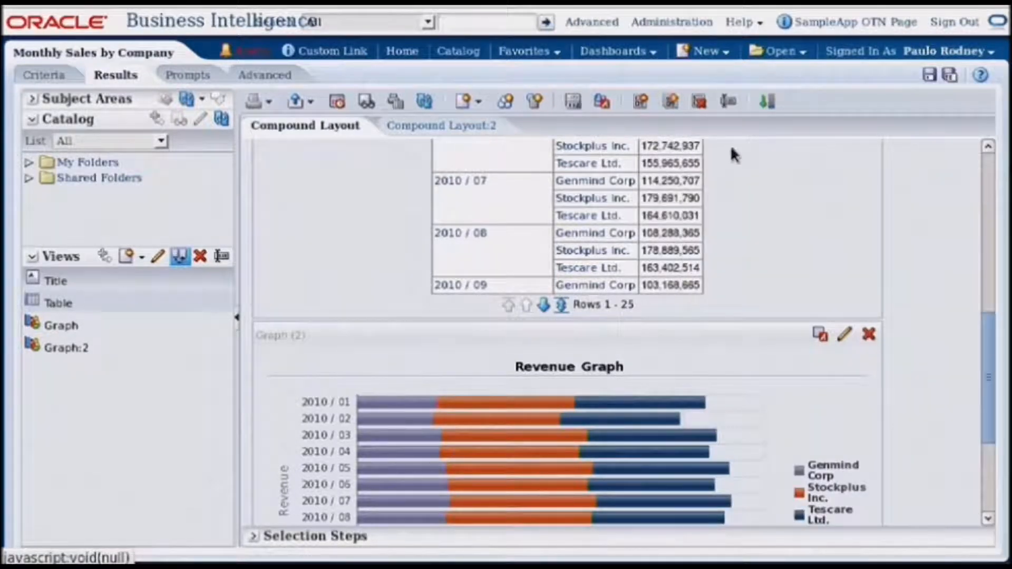
{"action": "left_click", "coordinate": [45, 75]}
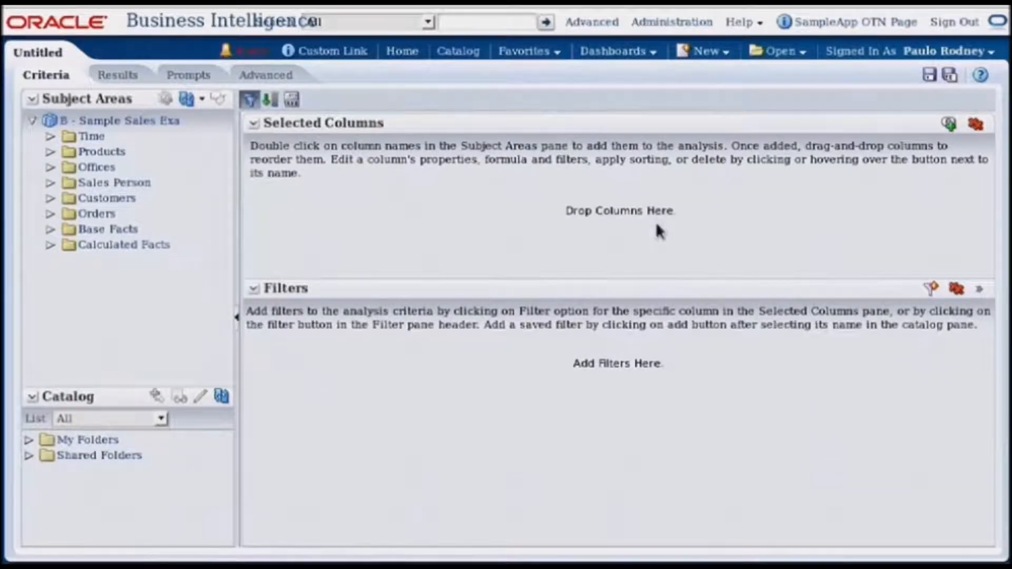
{"action": "mouse_move", "coordinate": [132, 232]}
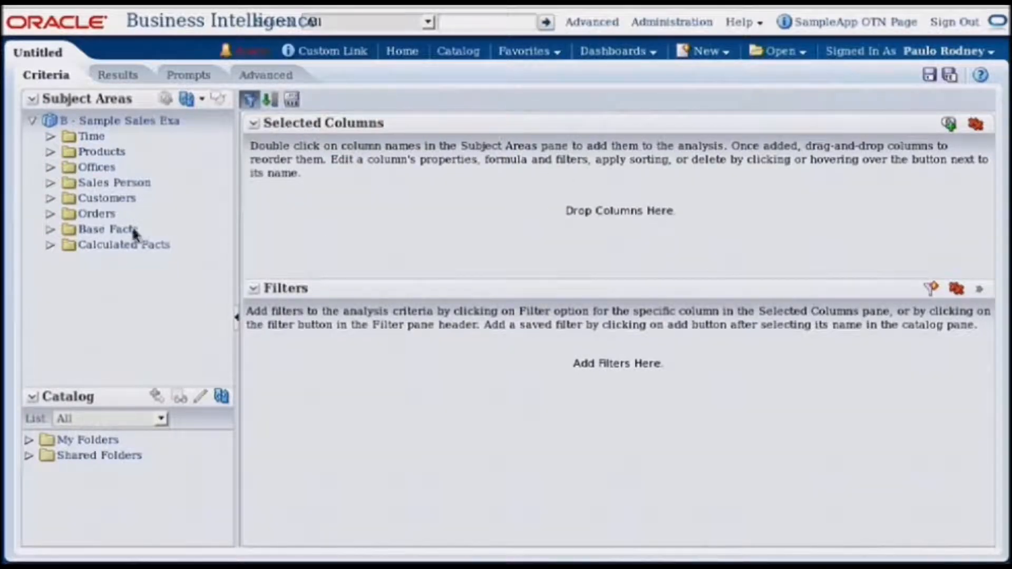
- Add Time Hierarchy and Products Hierarchy to the selected columns
{"action": "left_click", "coordinate": [50, 135]}
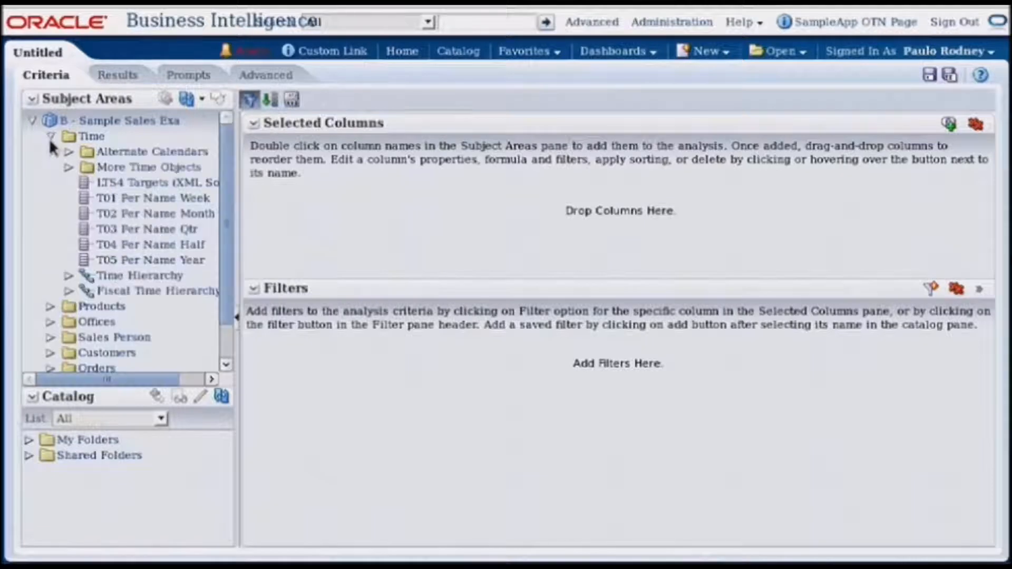
{"action": "mouse_move", "coordinate": [87, 285]}
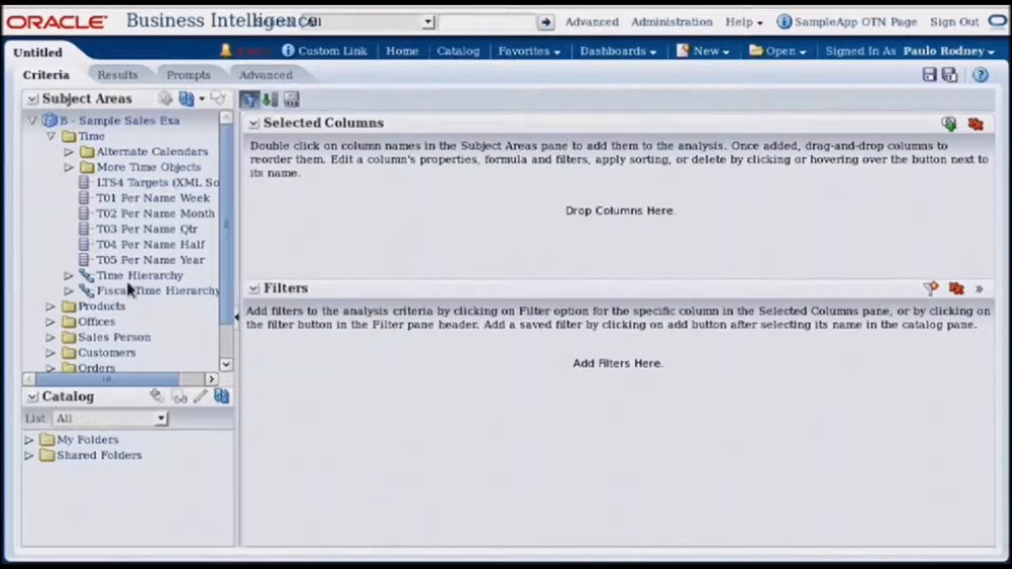
{"action": "left_click_drag", "start_coordinate": [137, 276], "coordinate": [314, 221]}
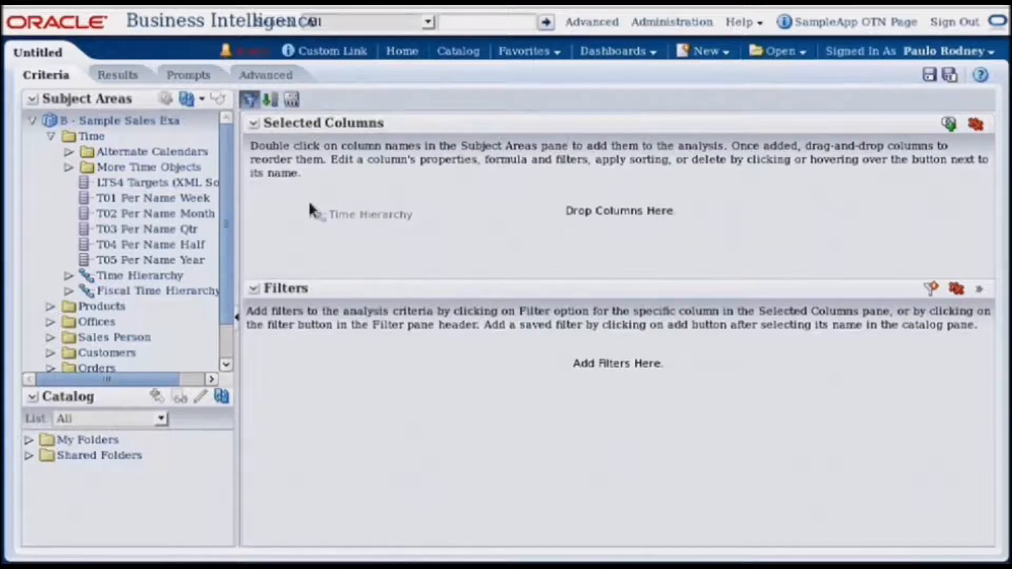
{"action": "double_click", "coordinate": [137, 275]}
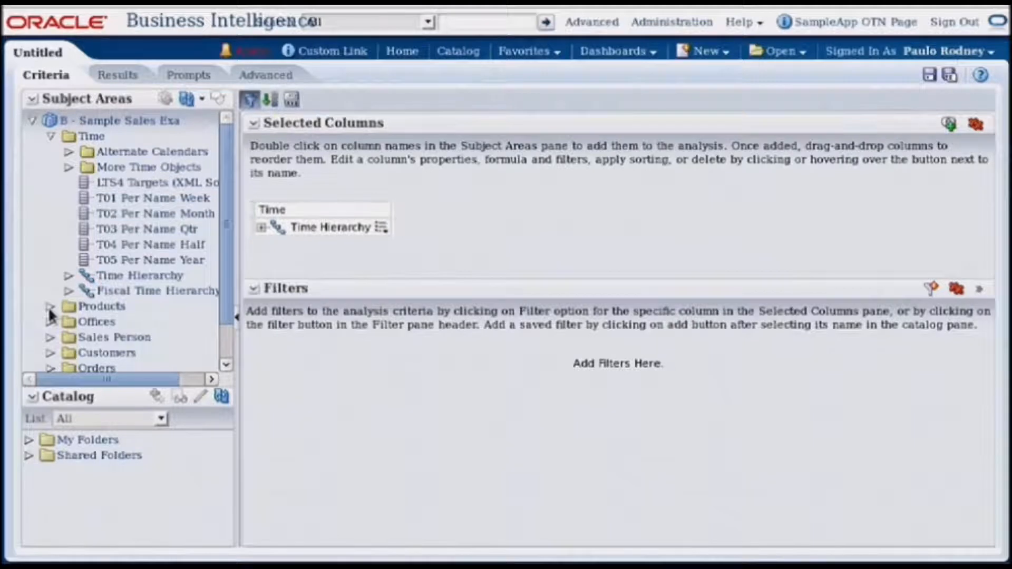
{"action": "left_click", "coordinate": [50, 314]}
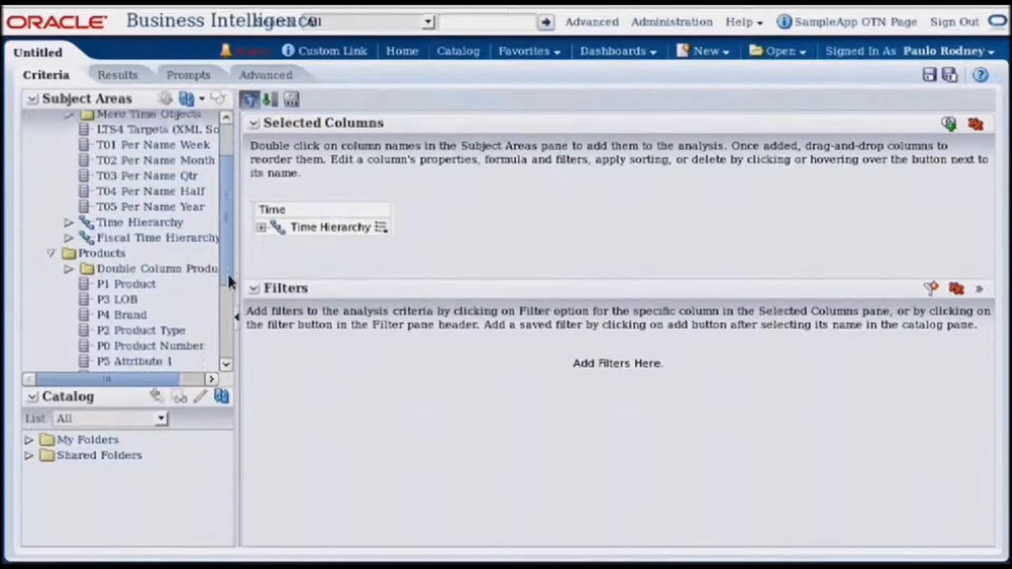
{"action": "scroll", "scroll_direction": "down", "scroll_amount": 3}
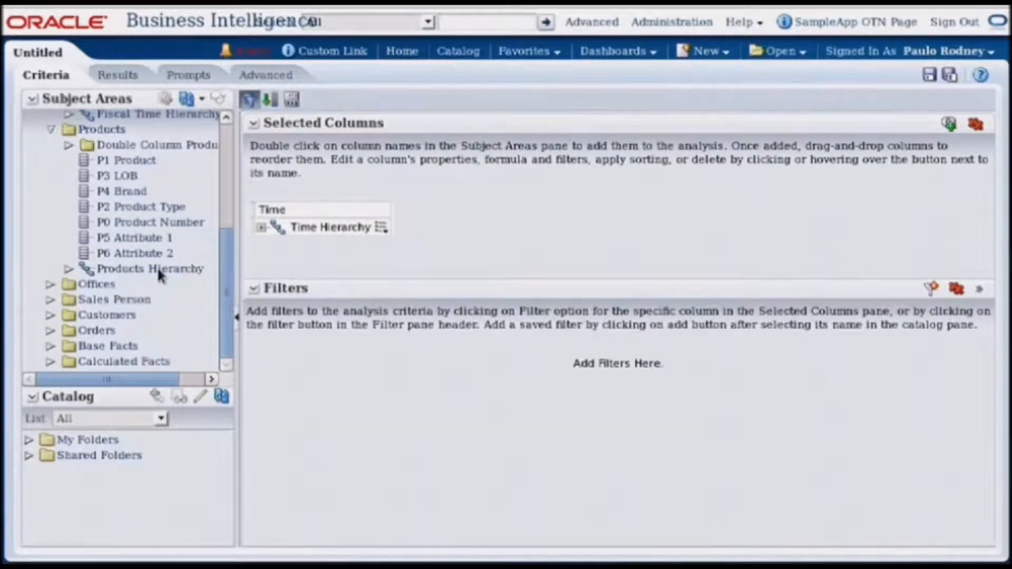
{"action": "double_click", "coordinate": [146, 268]}
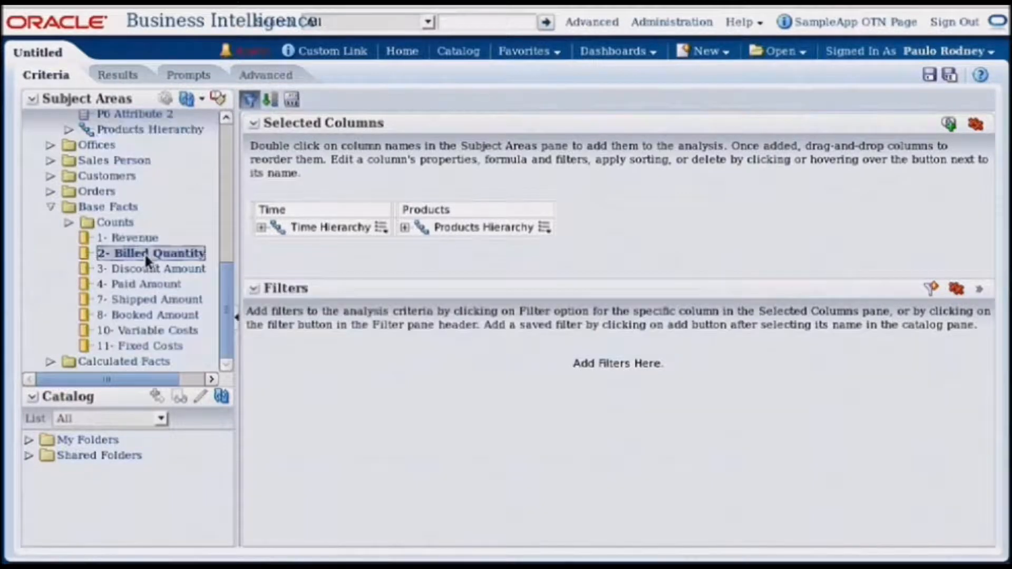
- Add the Base Facts measures Billed Quantity, Revenue and Booked Amount
{"action": "double_click", "coordinate": [150, 253]}
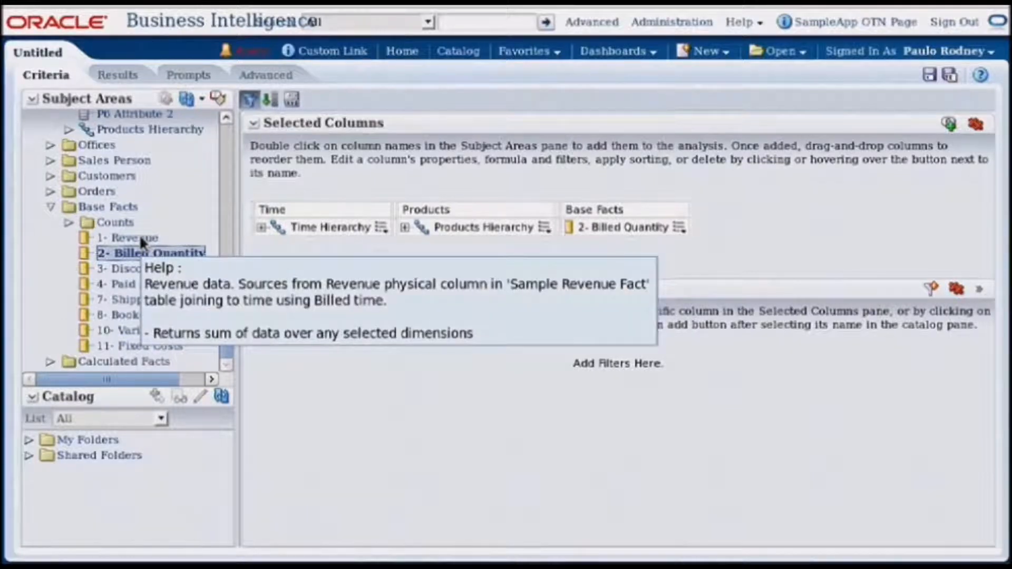
{"action": "double_click", "coordinate": [123, 238]}
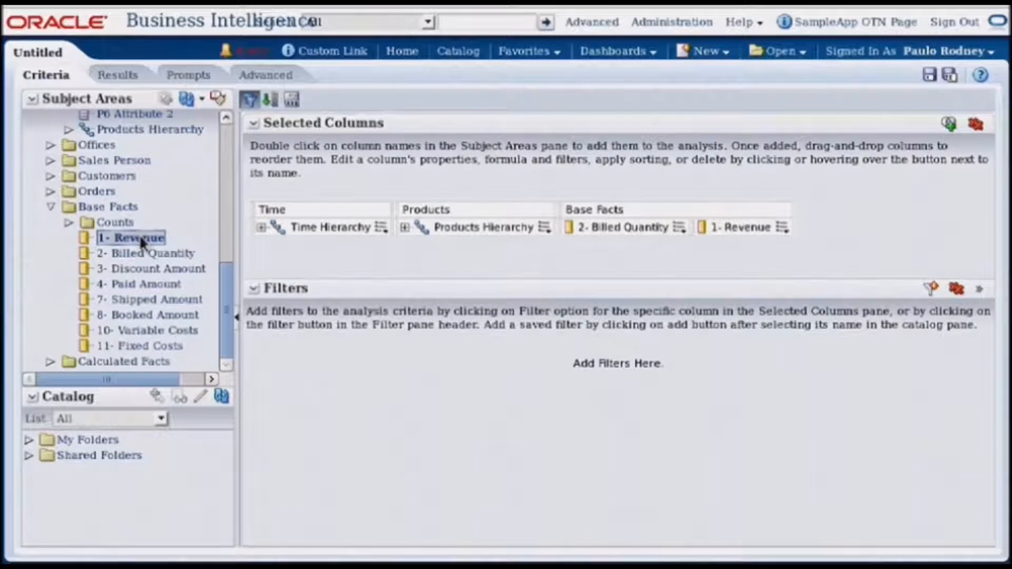
{"action": "mouse_move", "coordinate": [147, 314]}
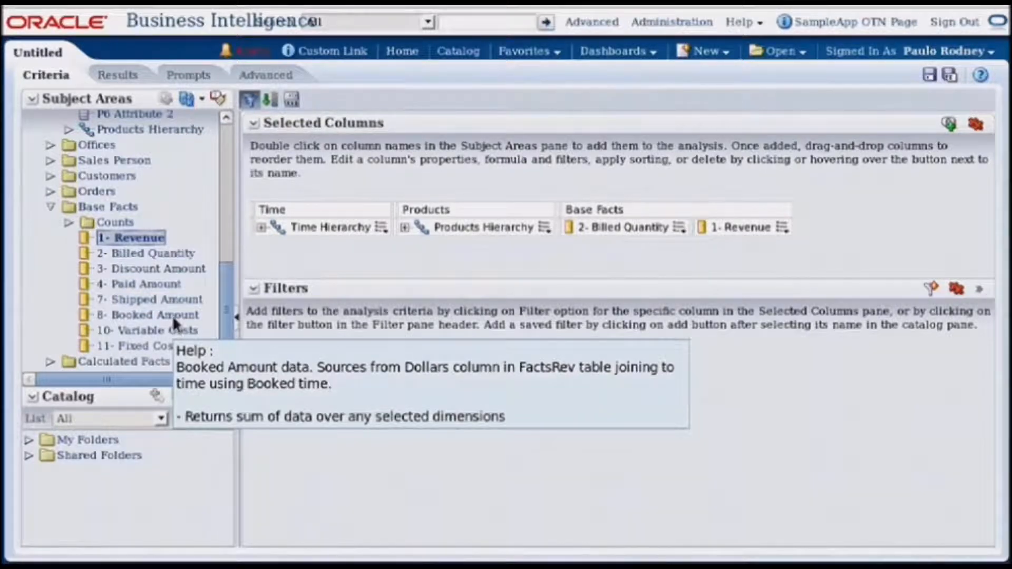
{"action": "double_click", "coordinate": [146, 315]}
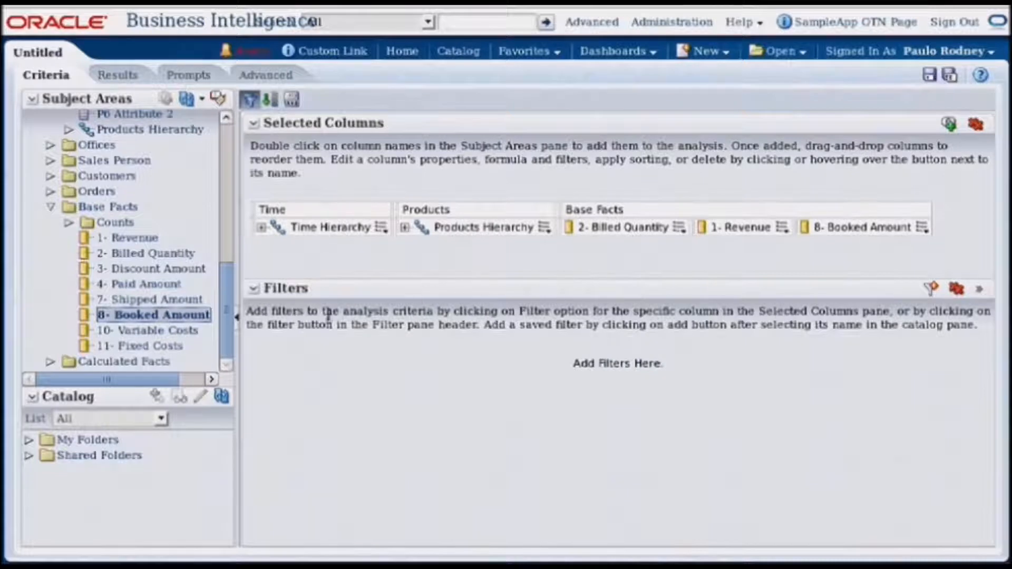
{"action": "mouse_move", "coordinate": [610, 249]}
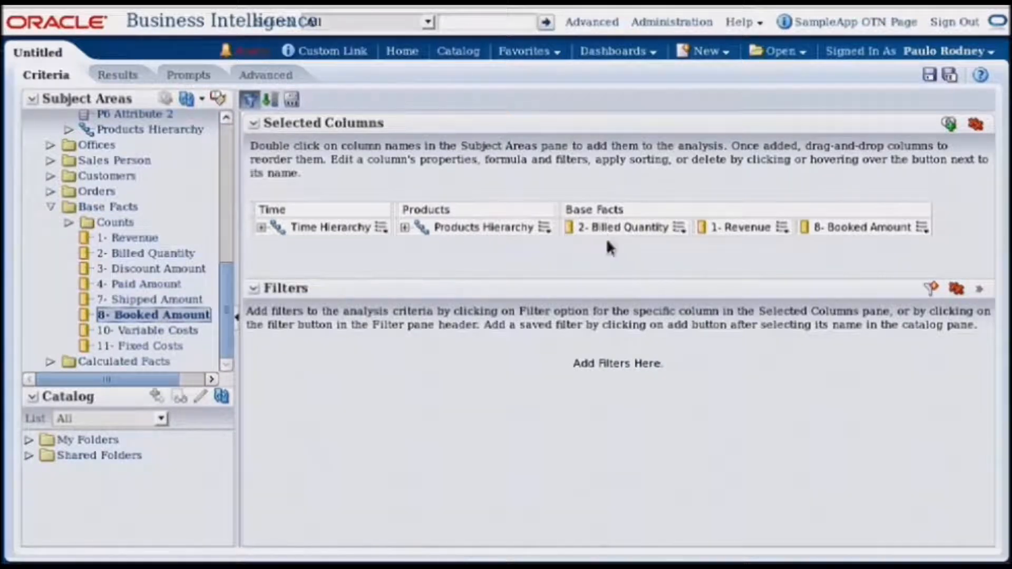
{"action": "mouse_move", "coordinate": [620, 233]}
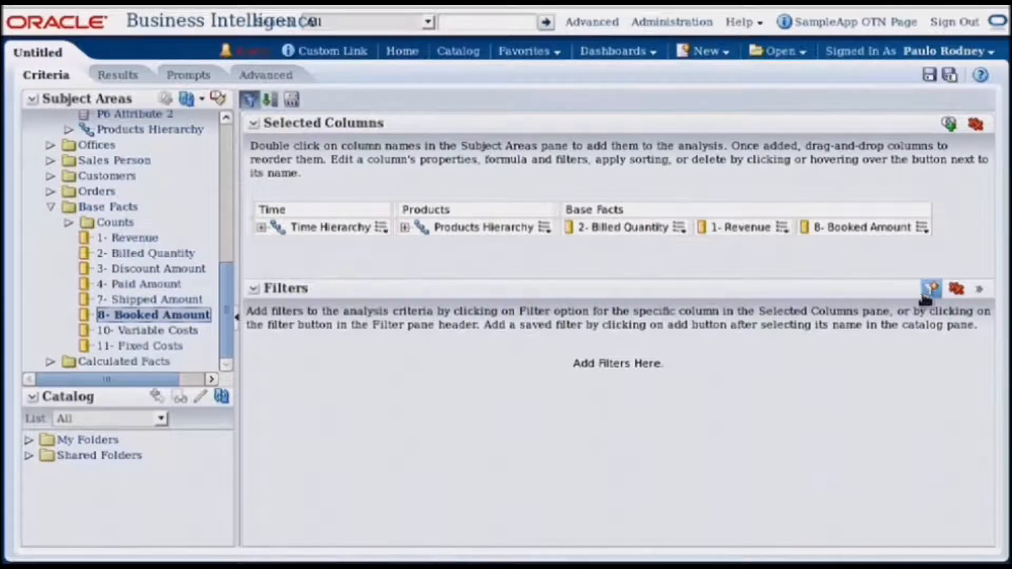
- Add a filter on Billed Quantity with the 'is not null' condition
{"action": "left_click", "coordinate": [930, 289]}
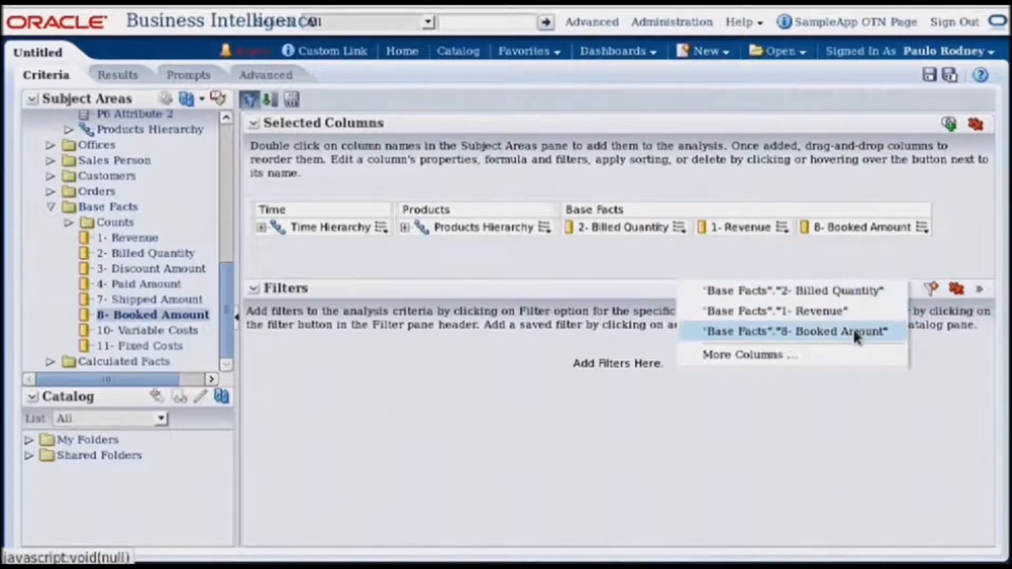
{"action": "mouse_move", "coordinate": [833, 290]}
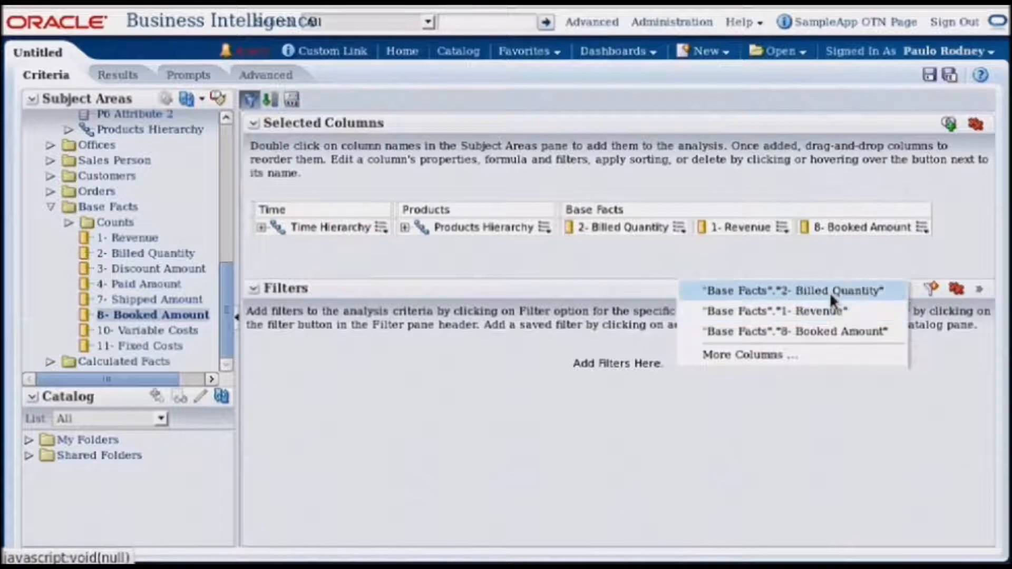
{"action": "left_click", "coordinate": [780, 290]}
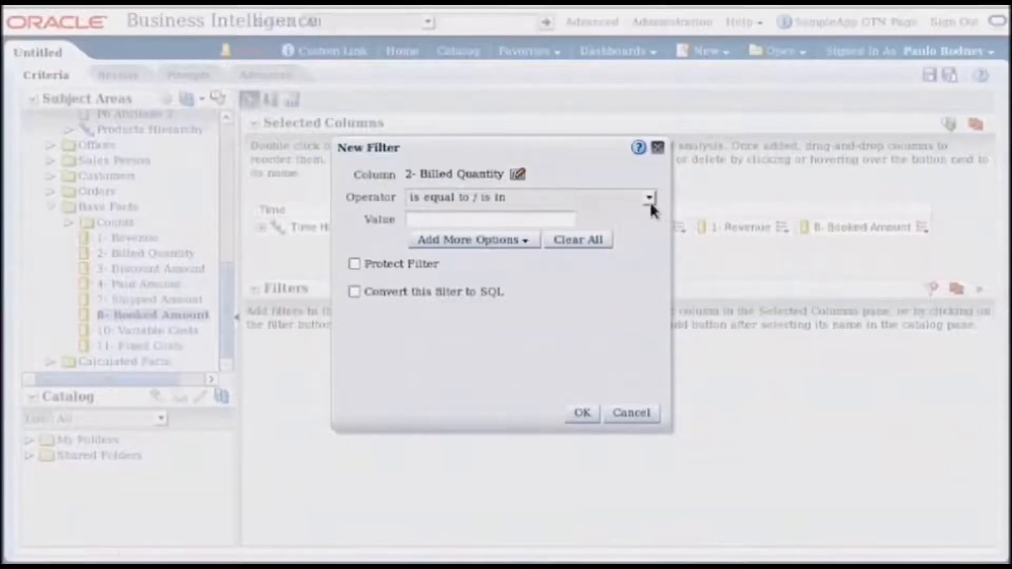
{"action": "left_click", "coordinate": [649, 198]}
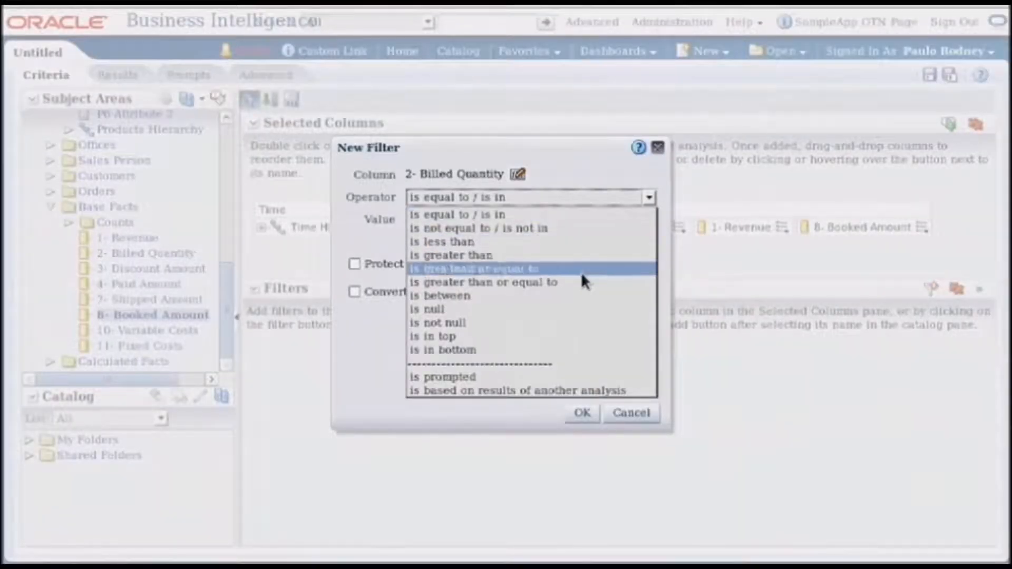
{"action": "left_click", "coordinate": [440, 323]}
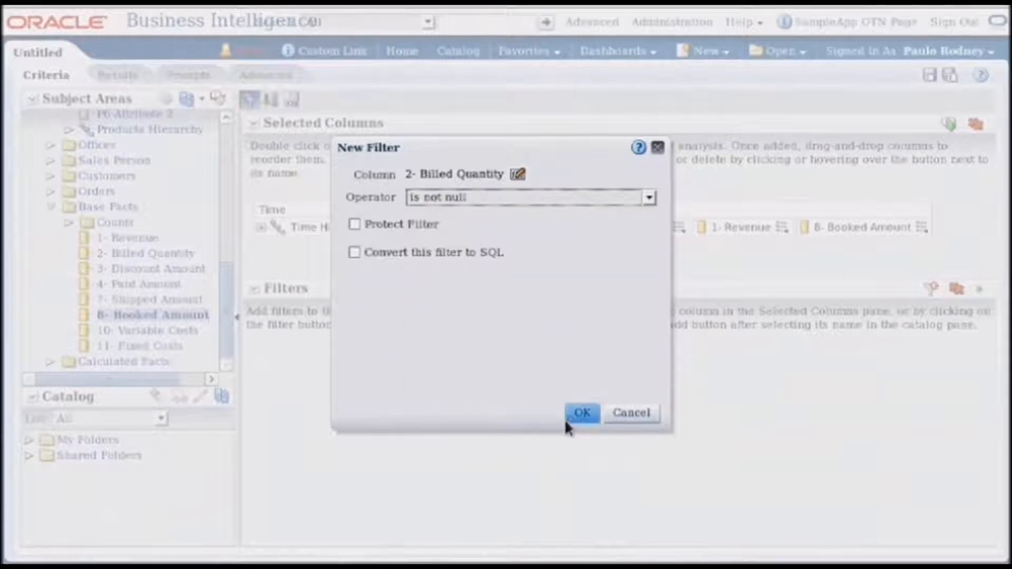
{"action": "left_click", "coordinate": [581, 413]}
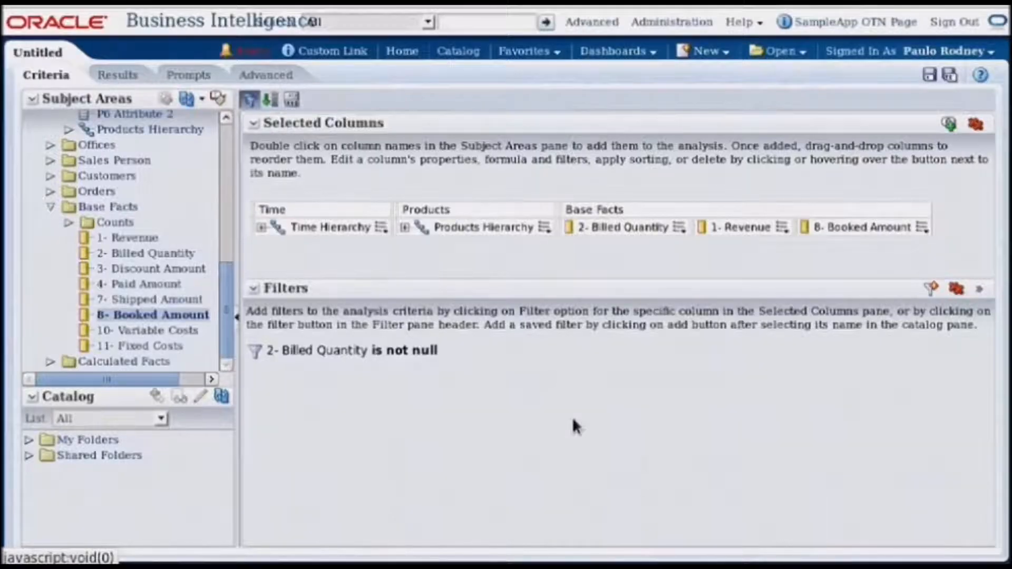
{"action": "mouse_move", "coordinate": [835, 410]}
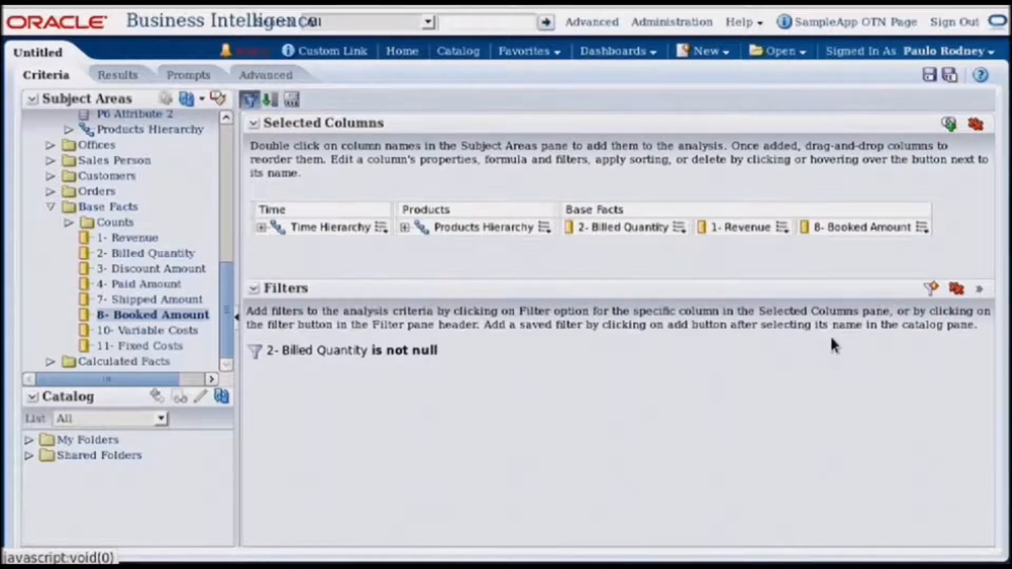
- Switch to the Results tab to view the default pivot table for 2010–2012
{"action": "left_click", "coordinate": [116, 75]}
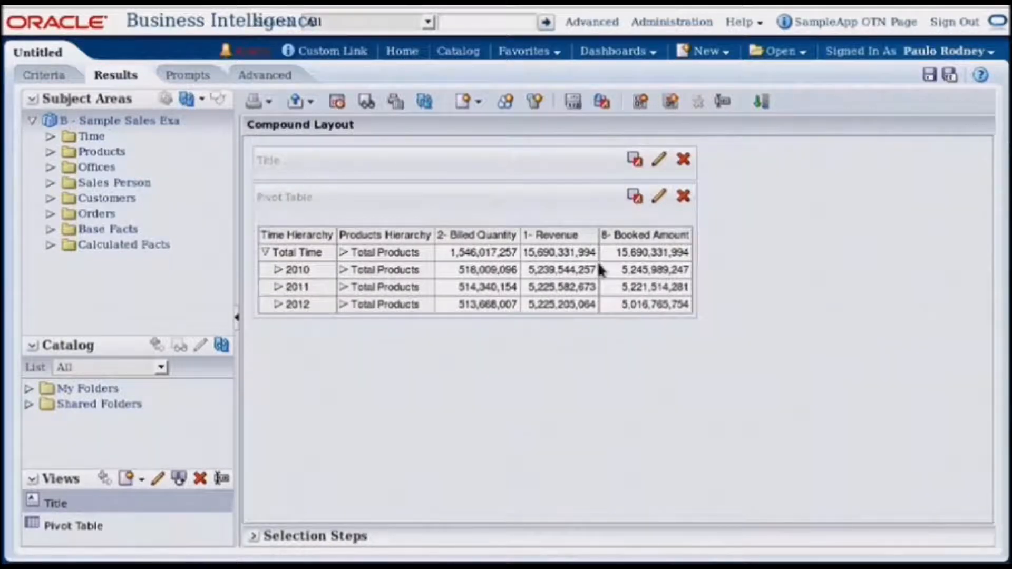
{"action": "mouse_move", "coordinate": [562, 278]}
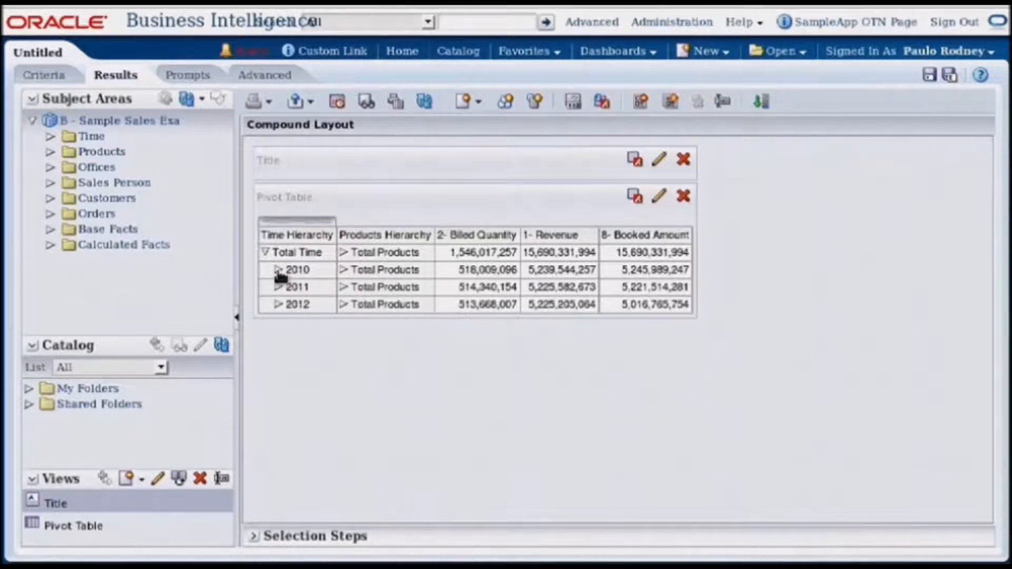
- Expand the 2010 year in the Time Hierarchy column into quarters
{"action": "left_click", "coordinate": [278, 270]}
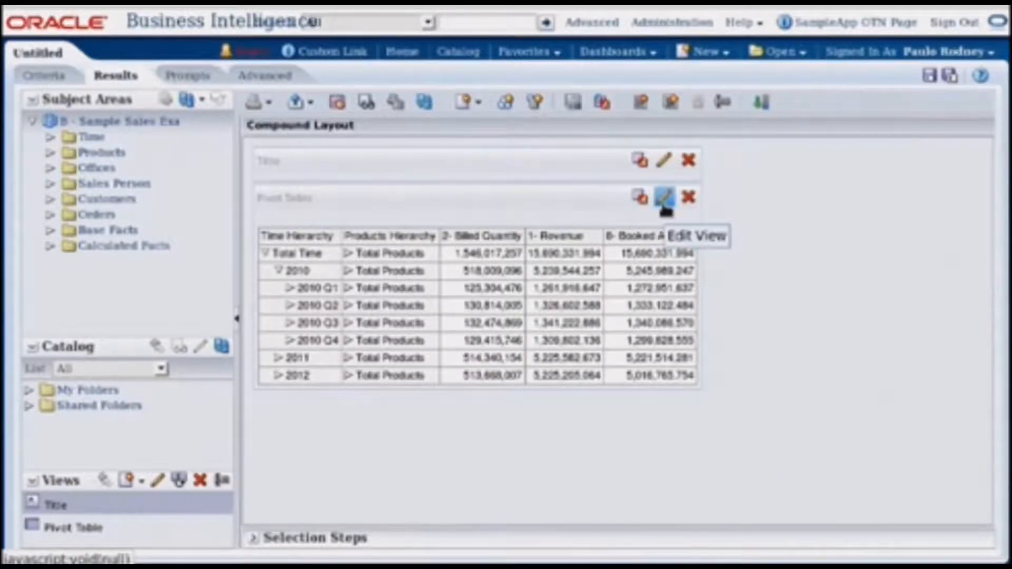
{"action": "left_click", "coordinate": [664, 198]}
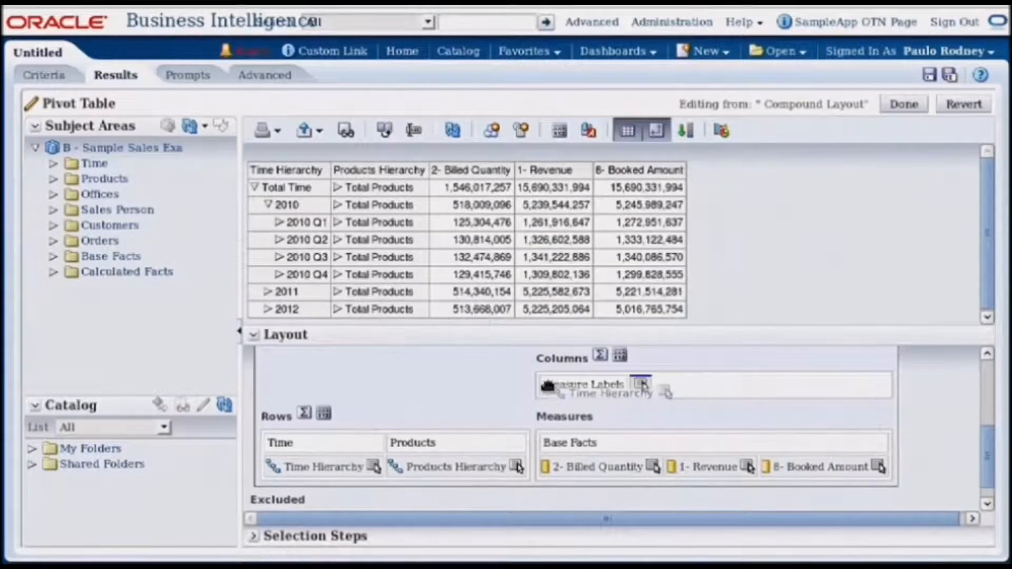
{"action": "left_click", "coordinate": [903, 104]}
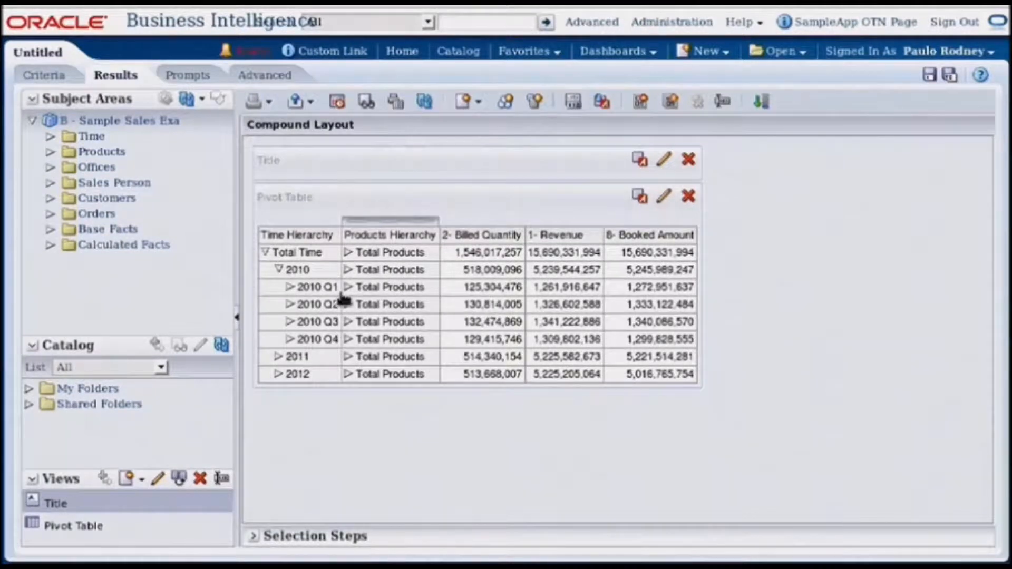
{"action": "mouse_move", "coordinate": [484, 312]}
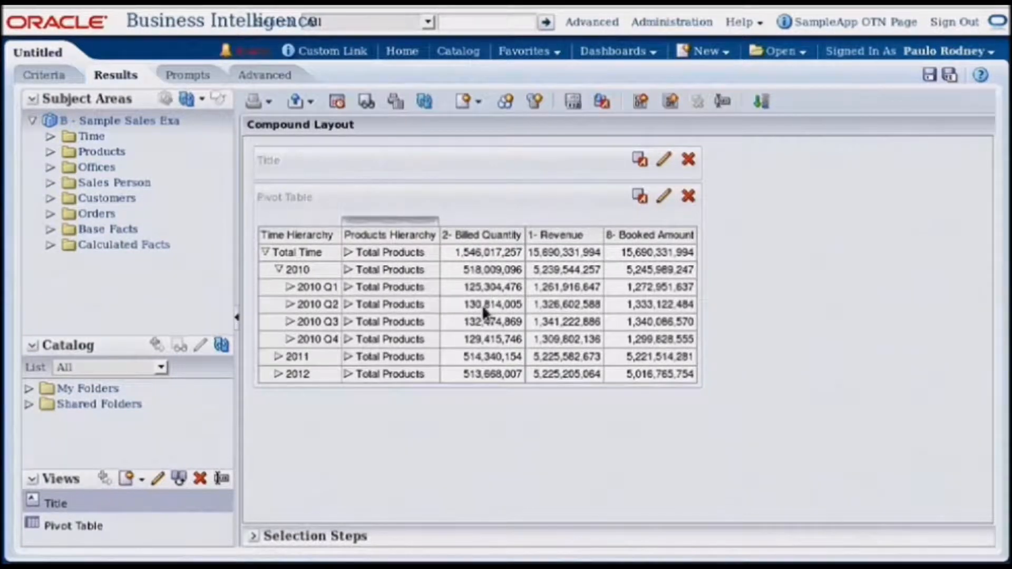
{"action": "mouse_move", "coordinate": [492, 313]}
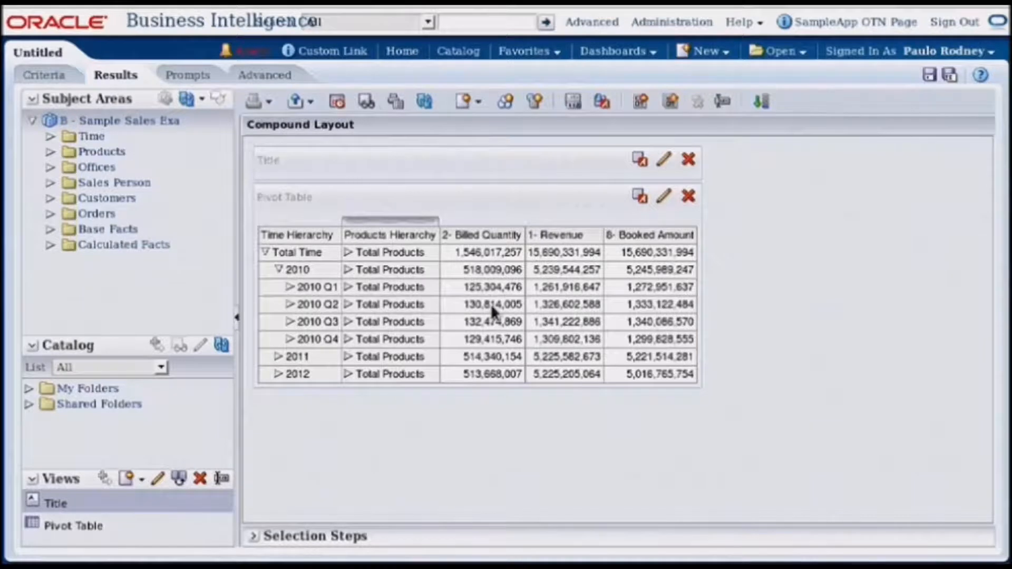
{"action": "mouse_move", "coordinate": [517, 204]}
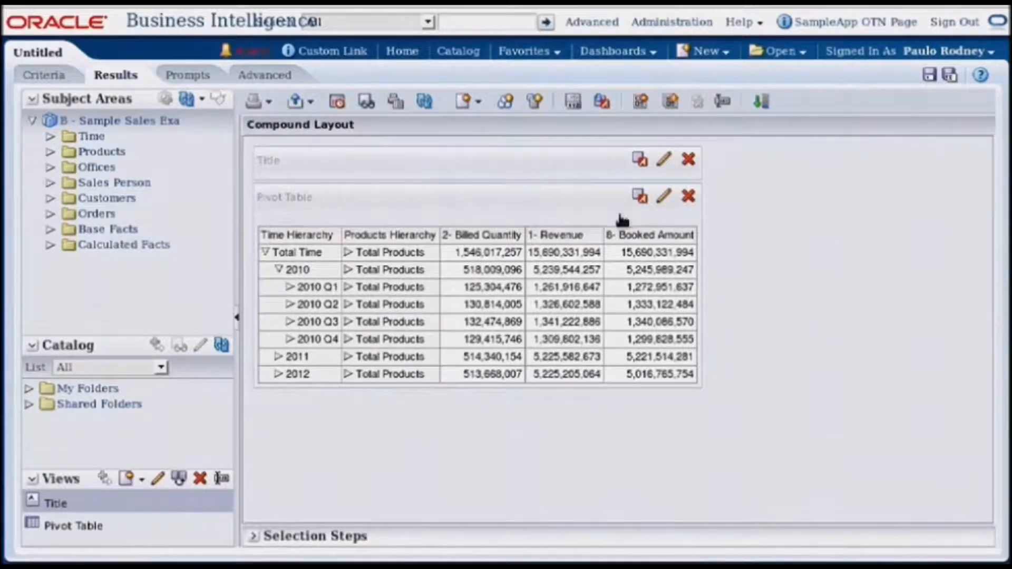
{"action": "mouse_move", "coordinate": [663, 195]}
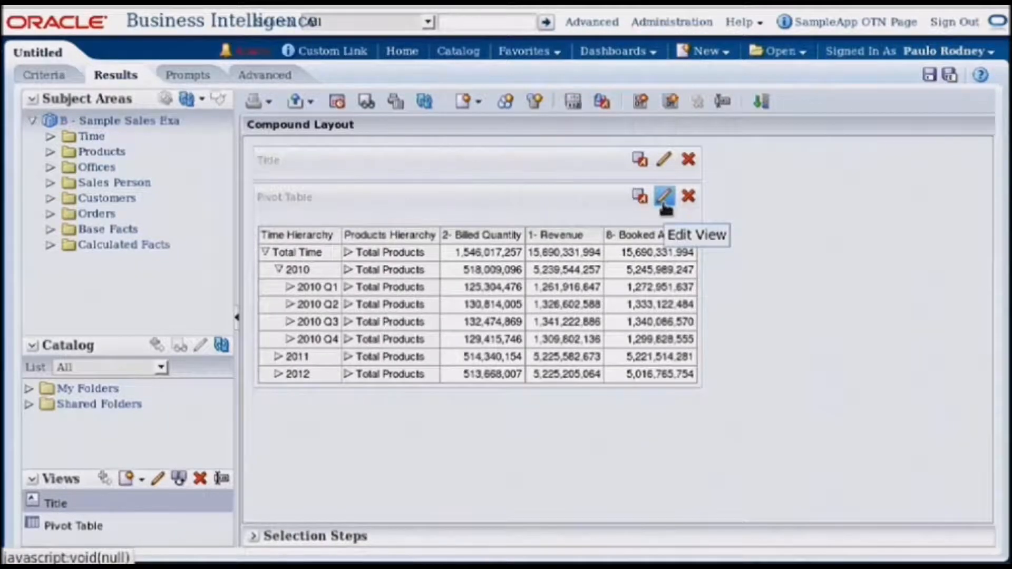
- Edit the pivot table and move Time Hierarchy from Rows into Columns
{"action": "left_click", "coordinate": [663, 197]}
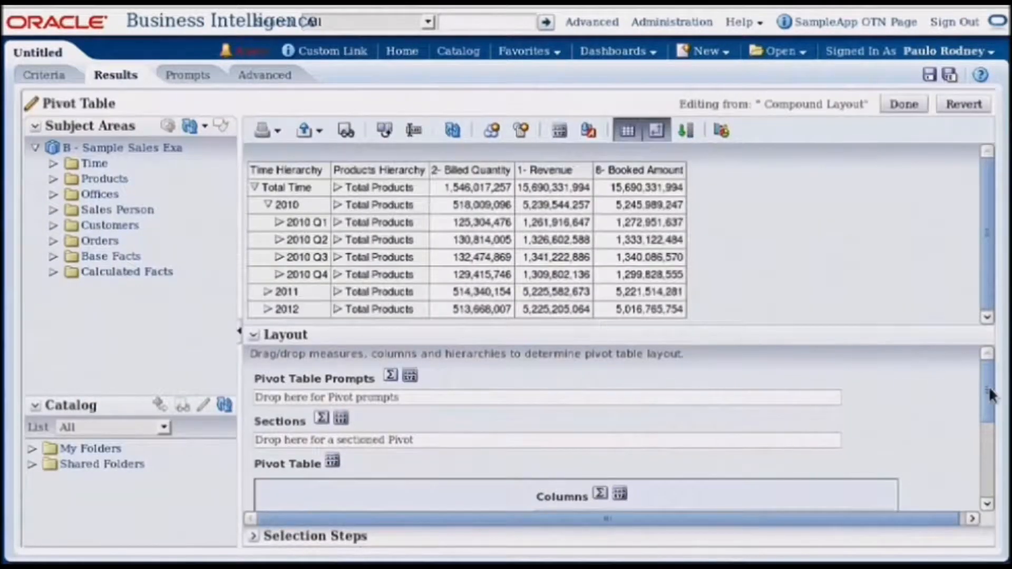
{"action": "scroll", "scroll_direction": "down", "scroll_amount": 3}
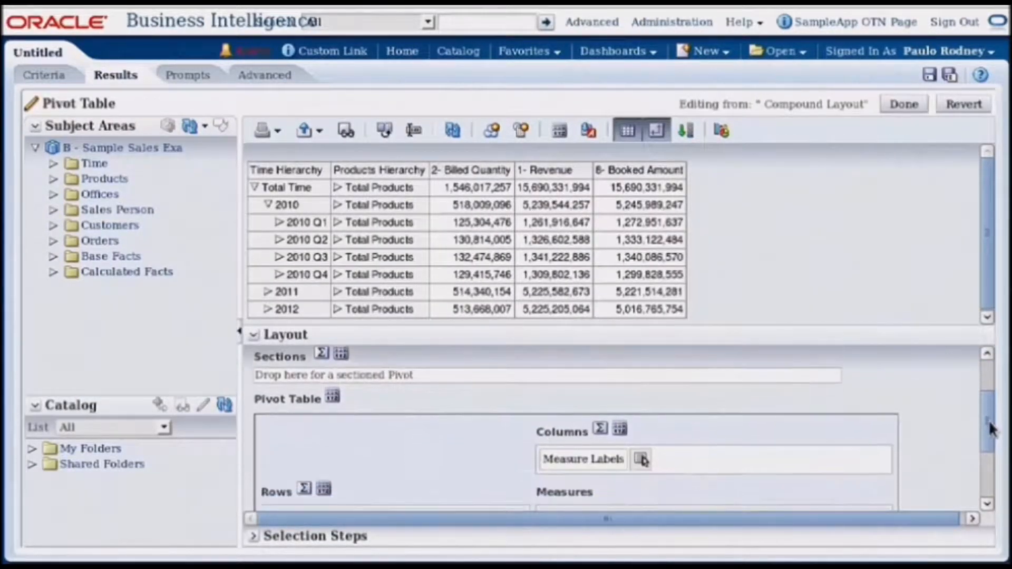
{"action": "scroll", "scroll_direction": "down", "scroll_amount": 3}
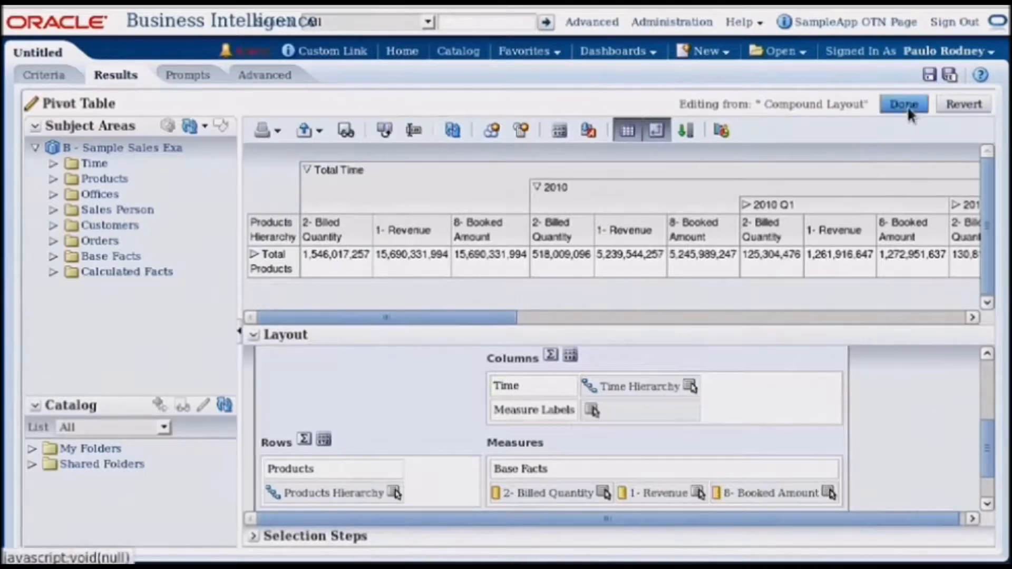
- Apply the new layout and expand Total Products into brands like BizTech
{"action": "left_click", "coordinate": [903, 103]}
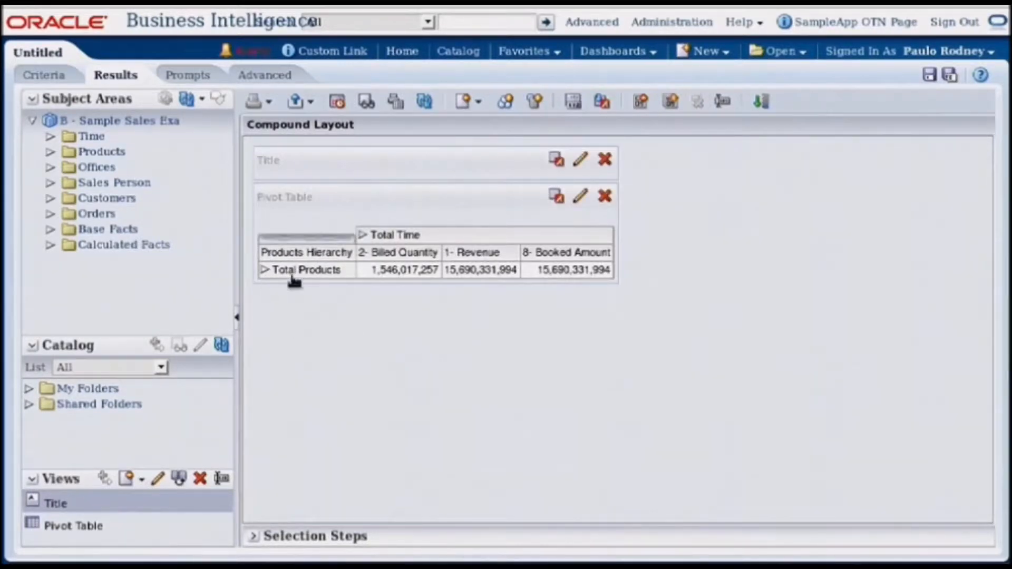
{"action": "left_click", "coordinate": [262, 270]}
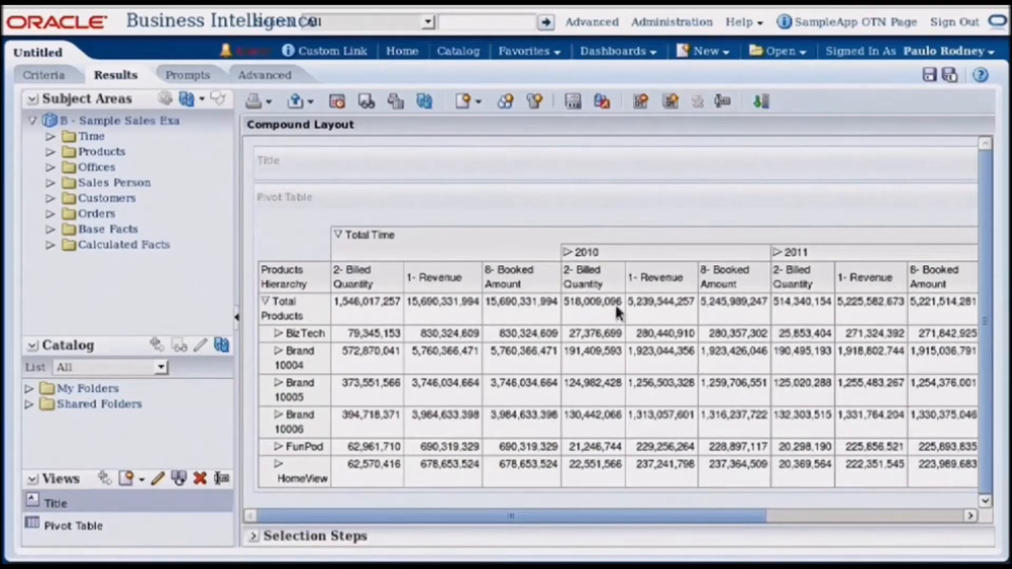
{"action": "mouse_move", "coordinate": [662, 303]}
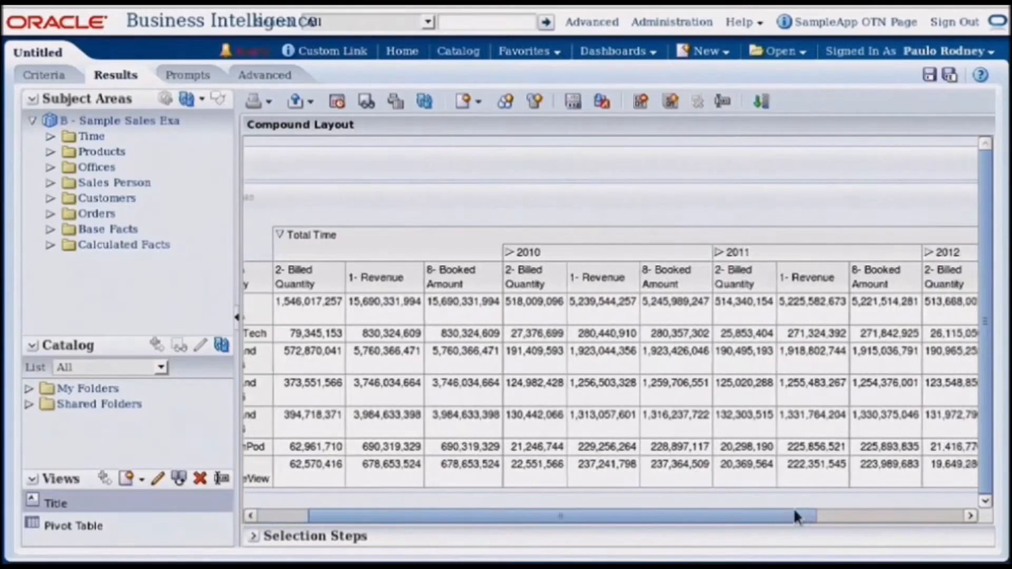
{"action": "scroll", "scroll_direction": "right", "scroll_amount": 3}
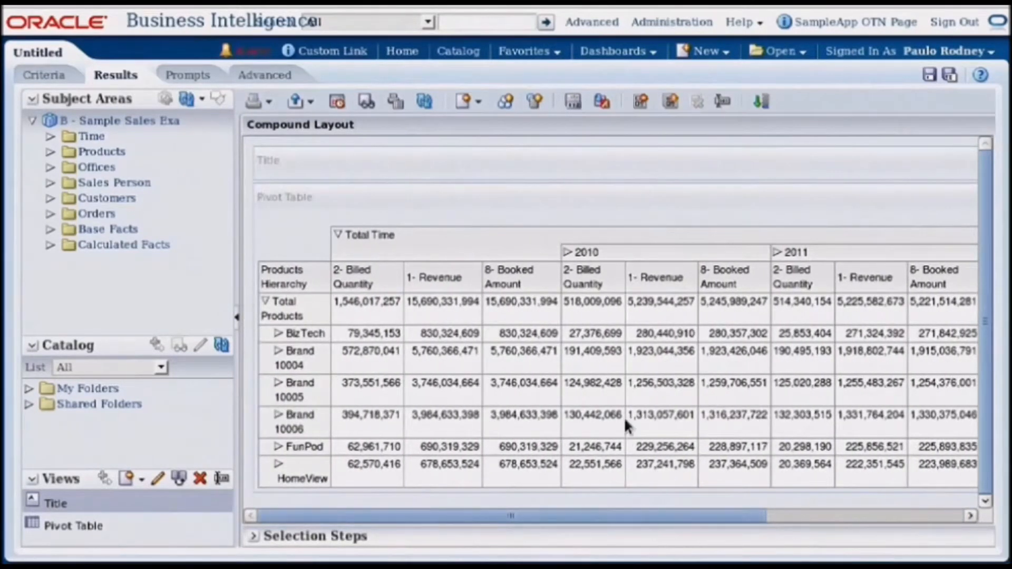
{"action": "mouse_move", "coordinate": [138, 127]}
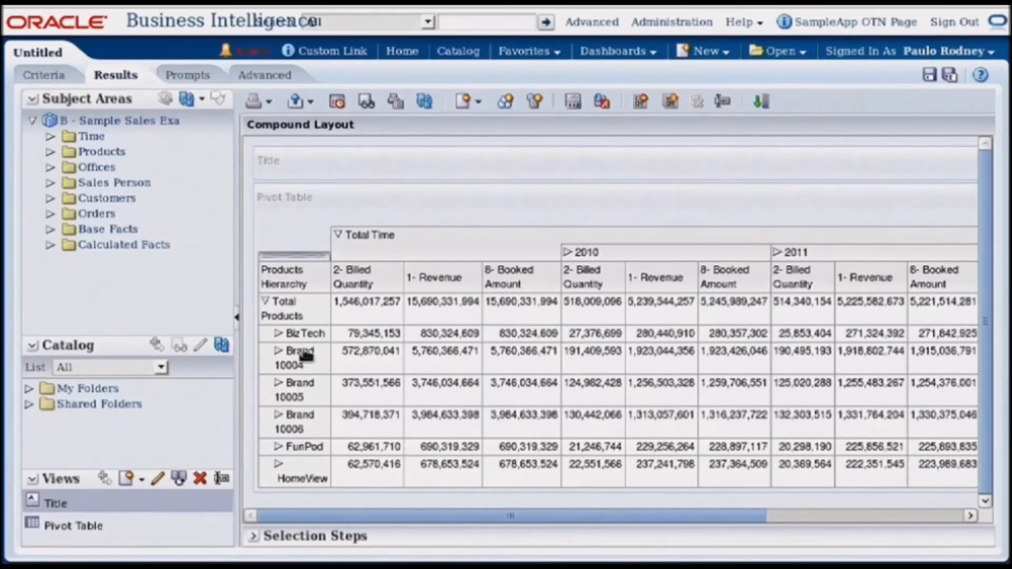
- Collapse Total Products and Total Time back to their overall totals
{"action": "left_click", "coordinate": [266, 302]}
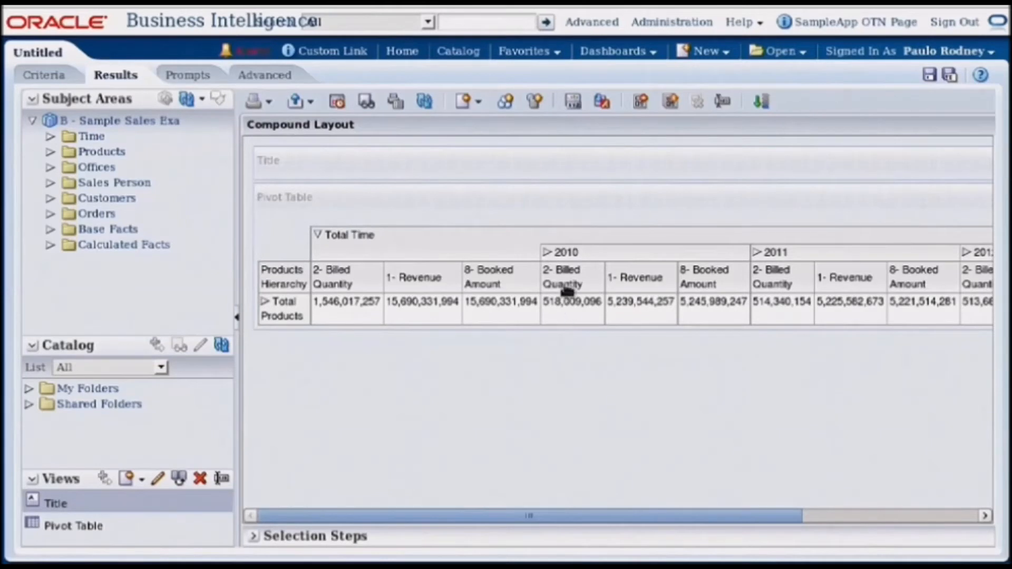
{"action": "left_click", "coordinate": [547, 252]}
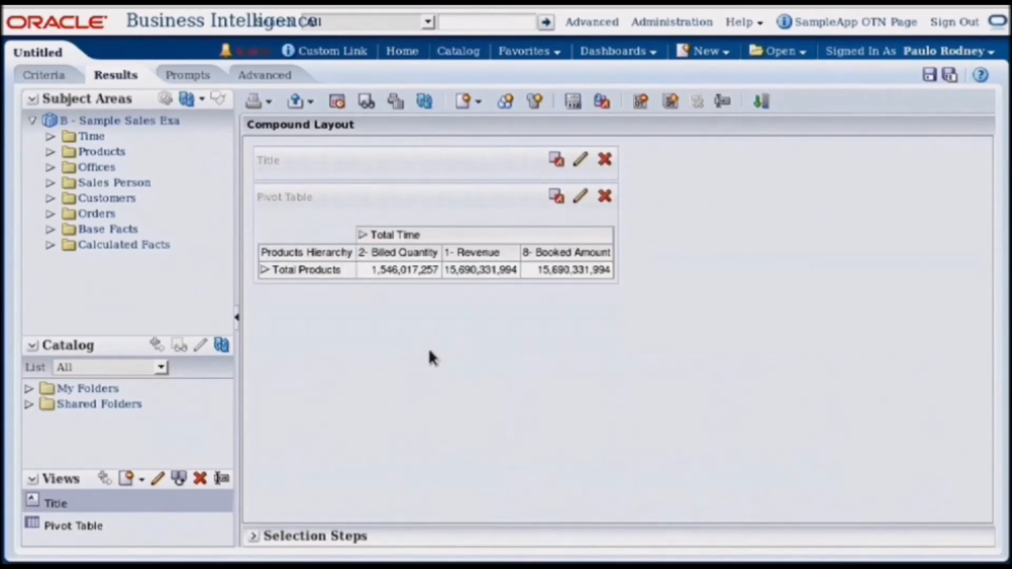
{"action": "mouse_move", "coordinate": [472, 382]}
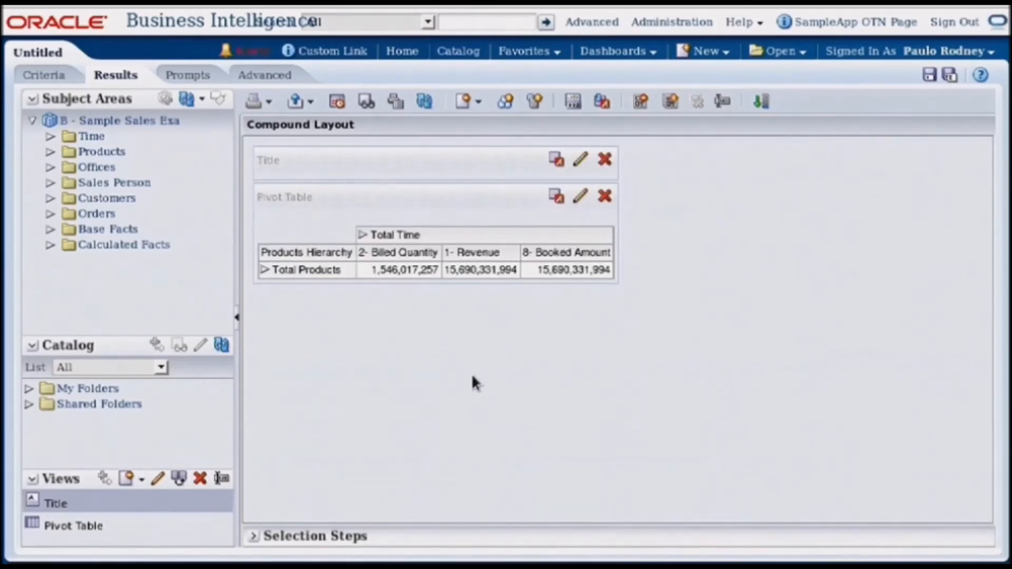